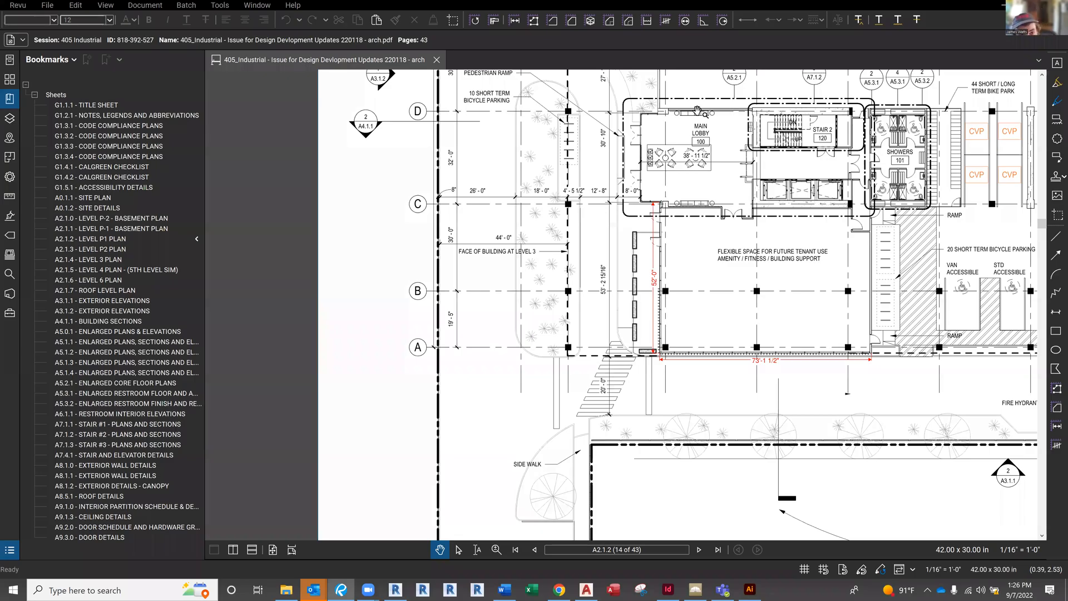
{"action": "mouse_move", "coordinate": [491, 333]}
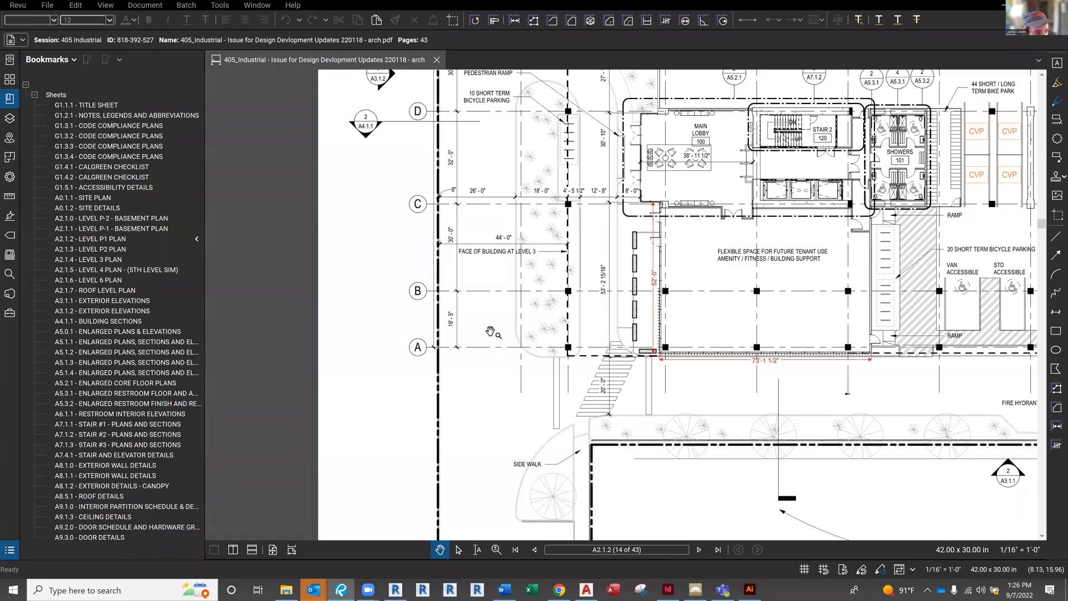
{"action": "mouse_move", "coordinate": [745, 257]}
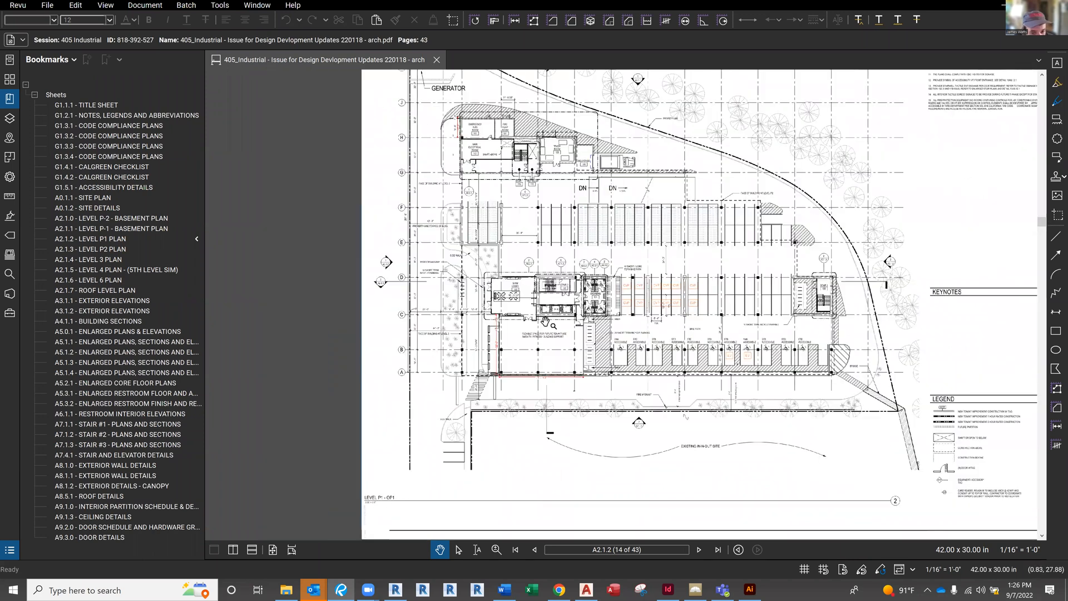
{"action": "mouse_move", "coordinate": [528, 359]}
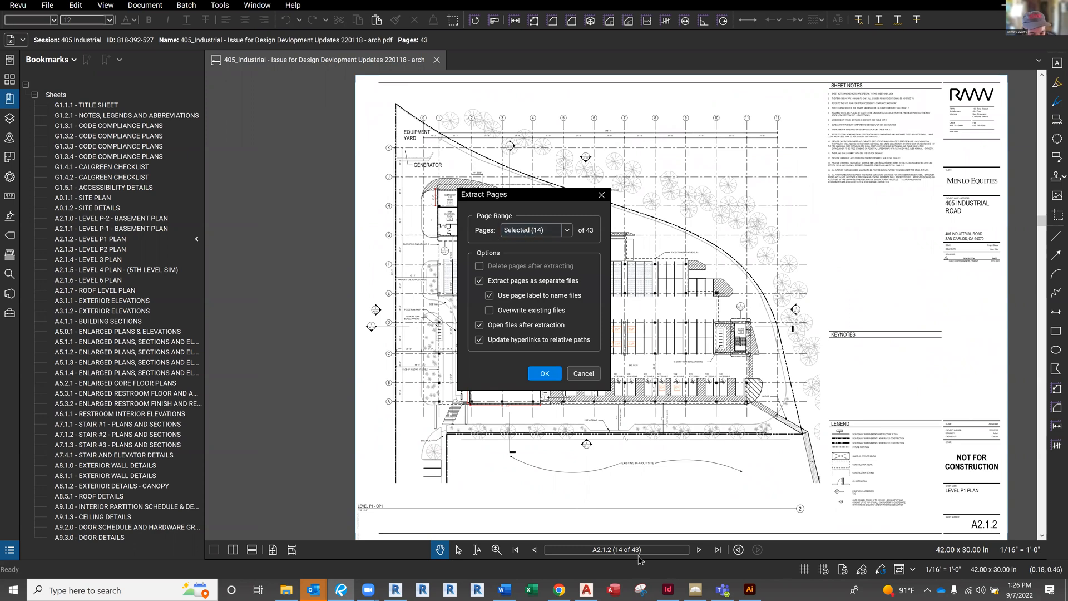
{"action": "mouse_move", "coordinate": [621, 557]}
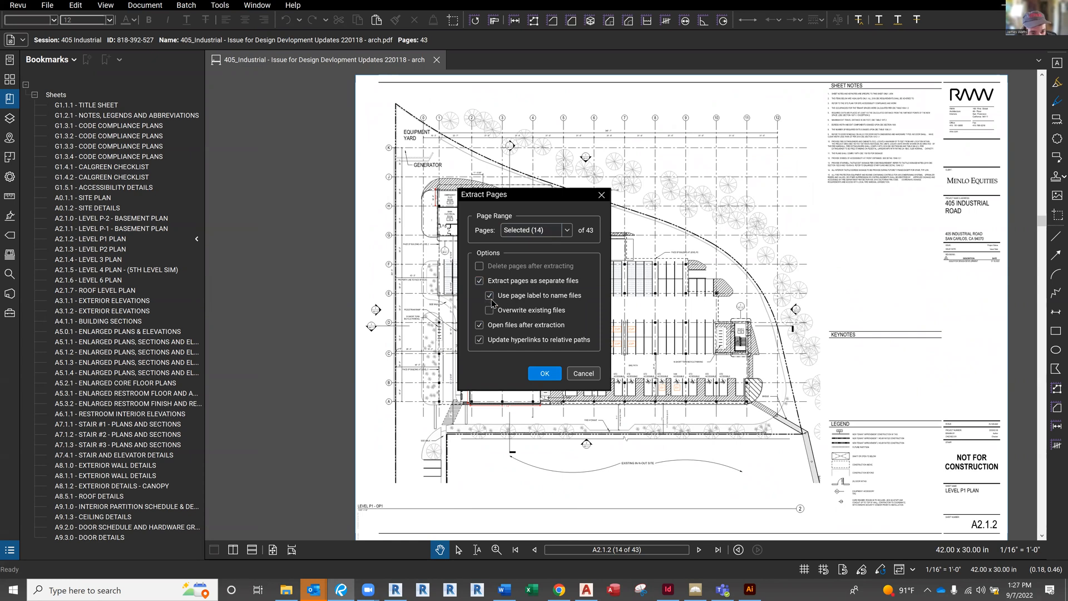
Step: Untick 'Use page label to name files' and confirm extracting page 14 to its own PDF
{"action": "left_click", "coordinate": [490, 295]}
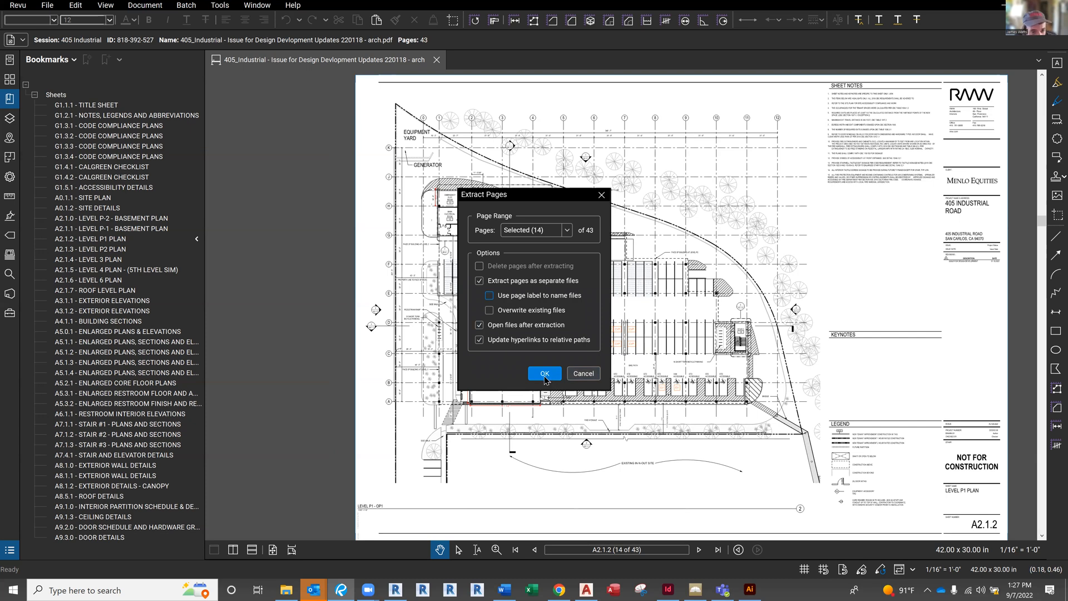
{"action": "left_click", "coordinate": [544, 374]}
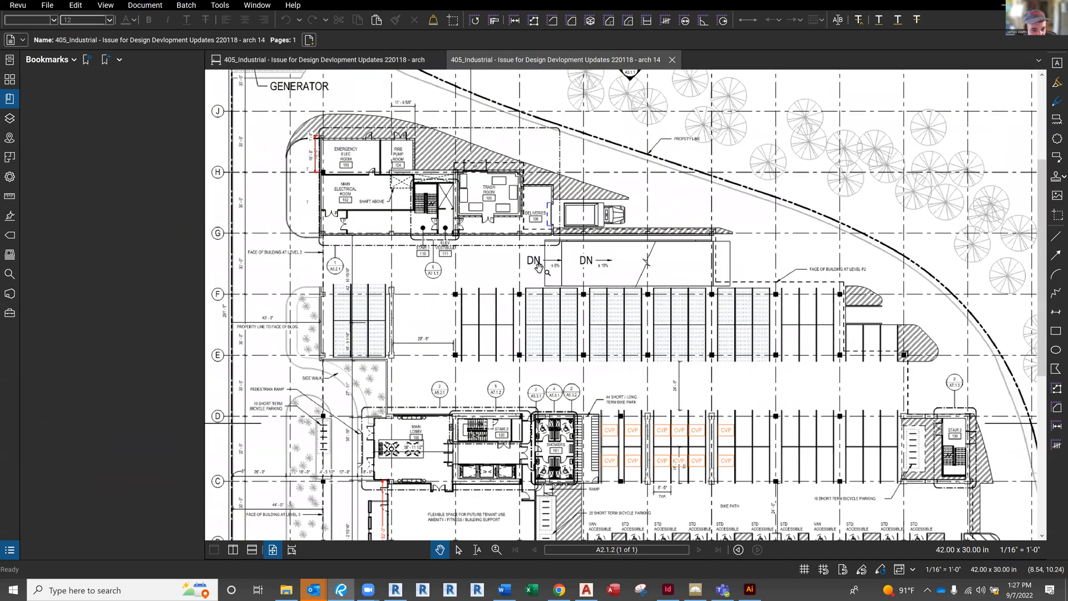
{"action": "mouse_move", "coordinate": [430, 78]}
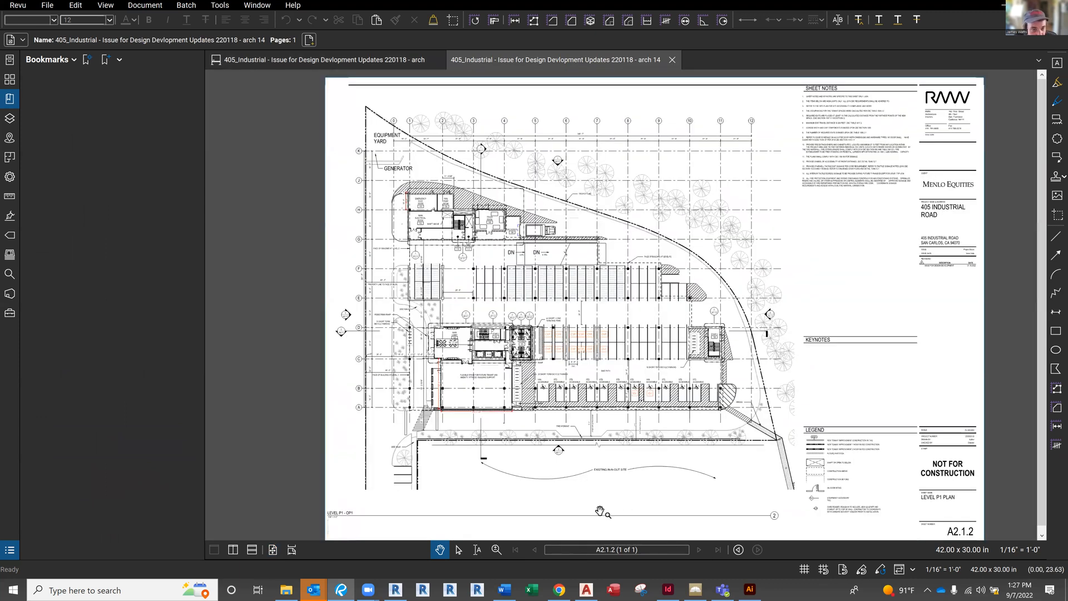
{"action": "mouse_move", "coordinate": [679, 85]}
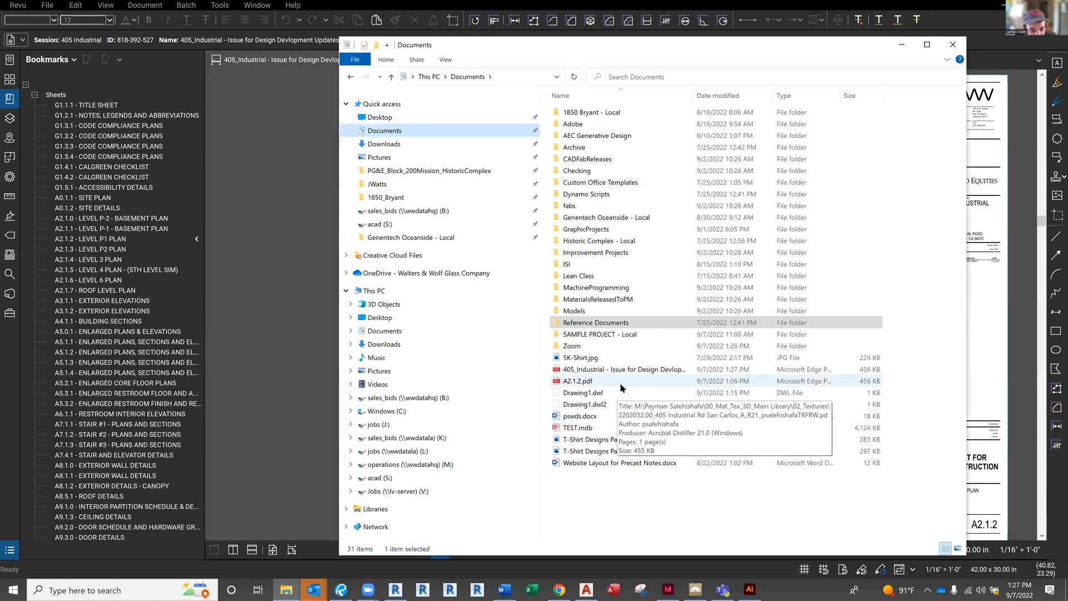
Step: Rename the extracted 405_Industrial PDF in Documents to LEVEL P1.pdf
{"action": "left_click", "coordinate": [622, 368]}
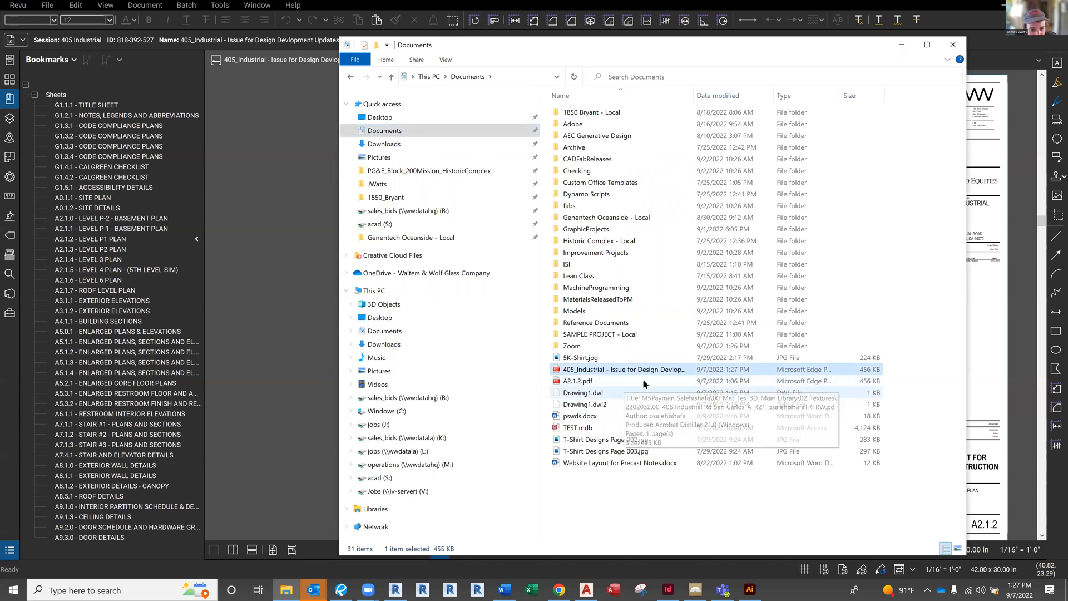
{"action": "double_click", "coordinate": [623, 368]}
{"action": "type", "text": "LEVEL P1.pdf"}
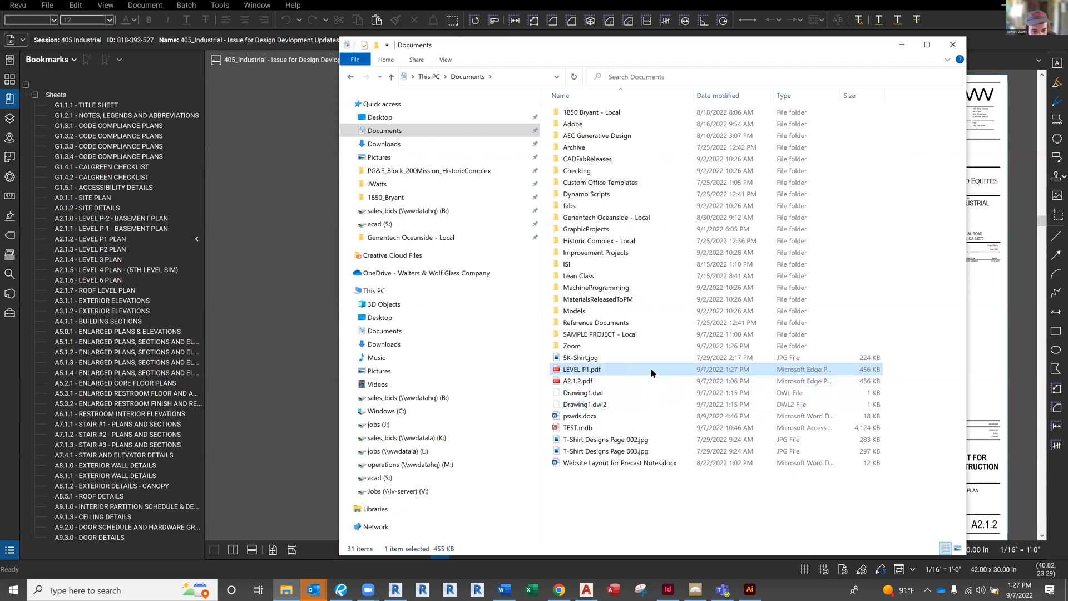
{"action": "double_click", "coordinate": [582, 369]}
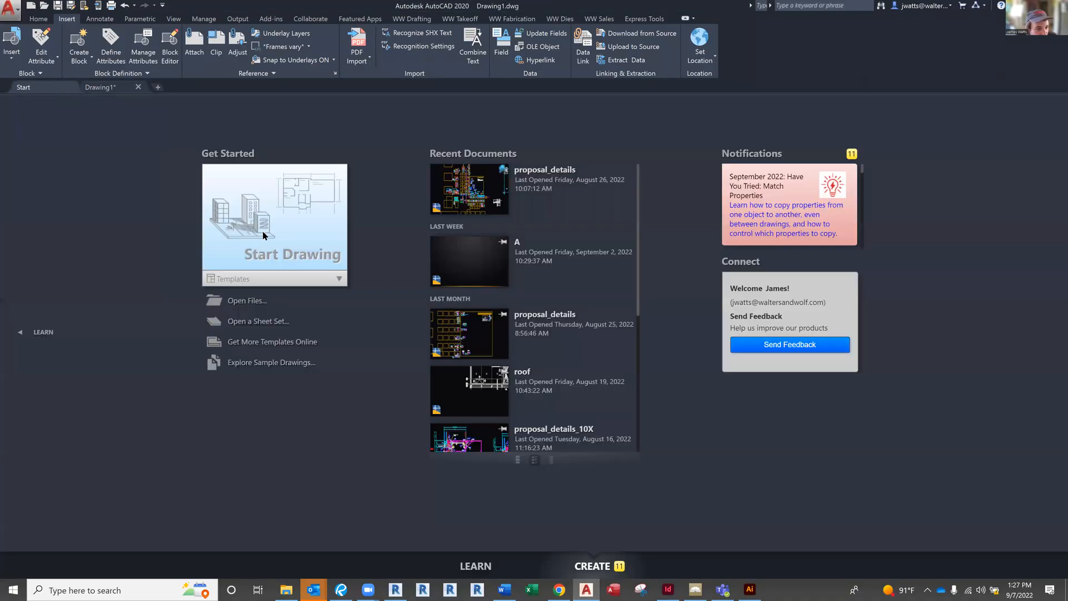
Step: Start a blank drawing, switch to model space and begin a PDF Import
{"action": "left_click", "coordinate": [274, 224]}
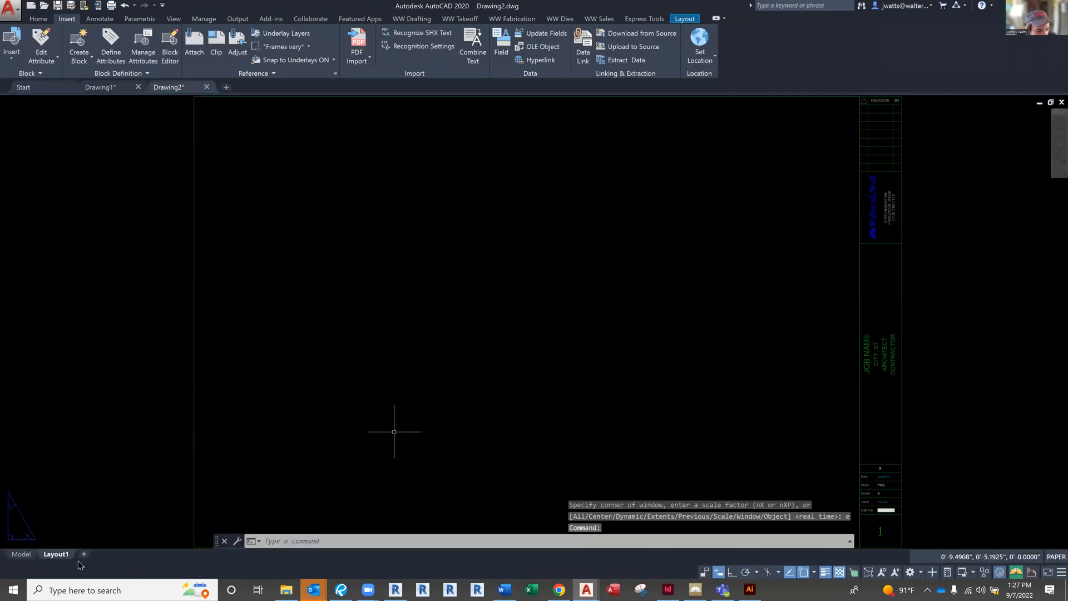
{"action": "left_click", "coordinate": [22, 554]}
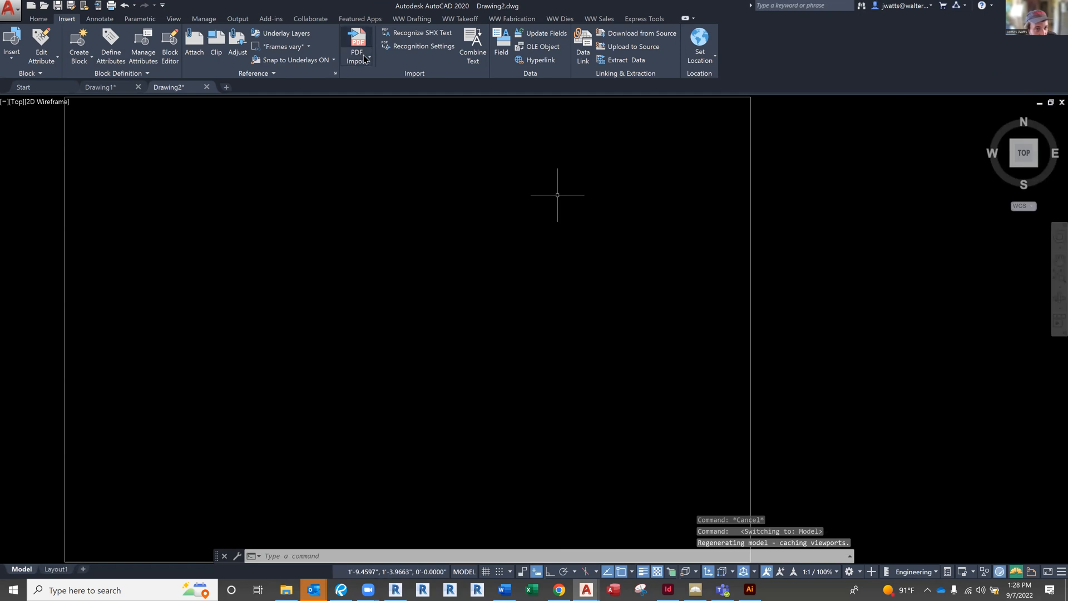
{"action": "left_click", "coordinate": [356, 42]}
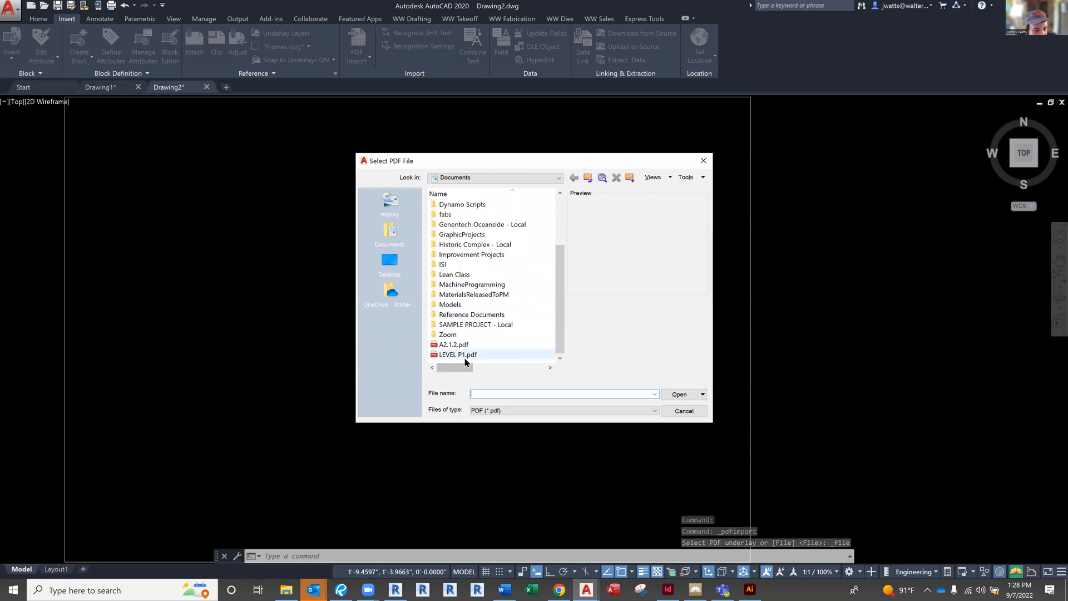
Step: Import LEVEL P1.pdf into model space using the PDF's own layers
{"action": "left_click", "coordinate": [457, 353]}
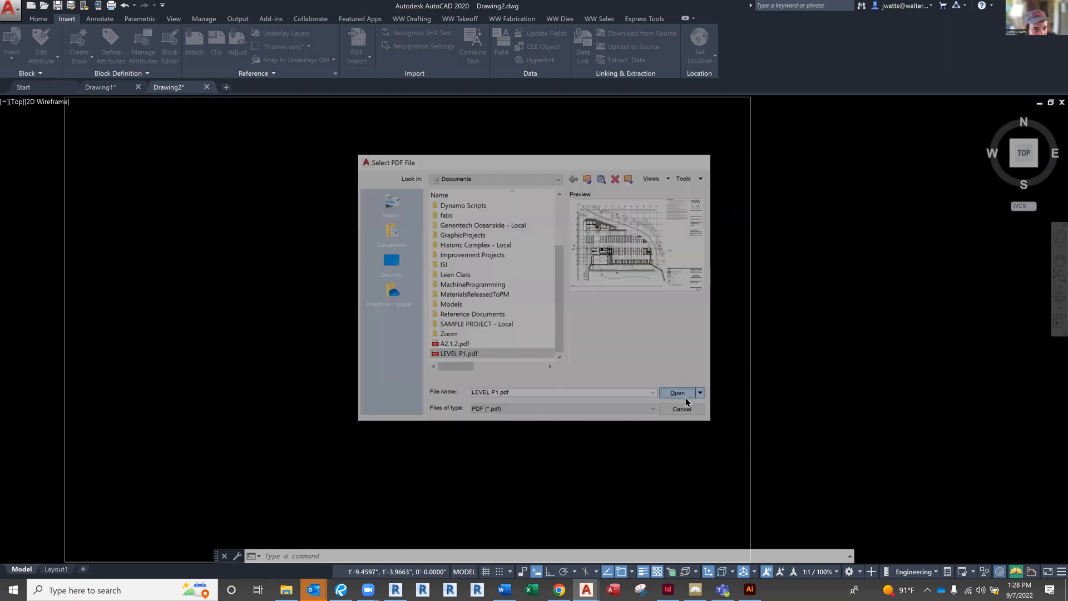
{"action": "left_click", "coordinate": [676, 393]}
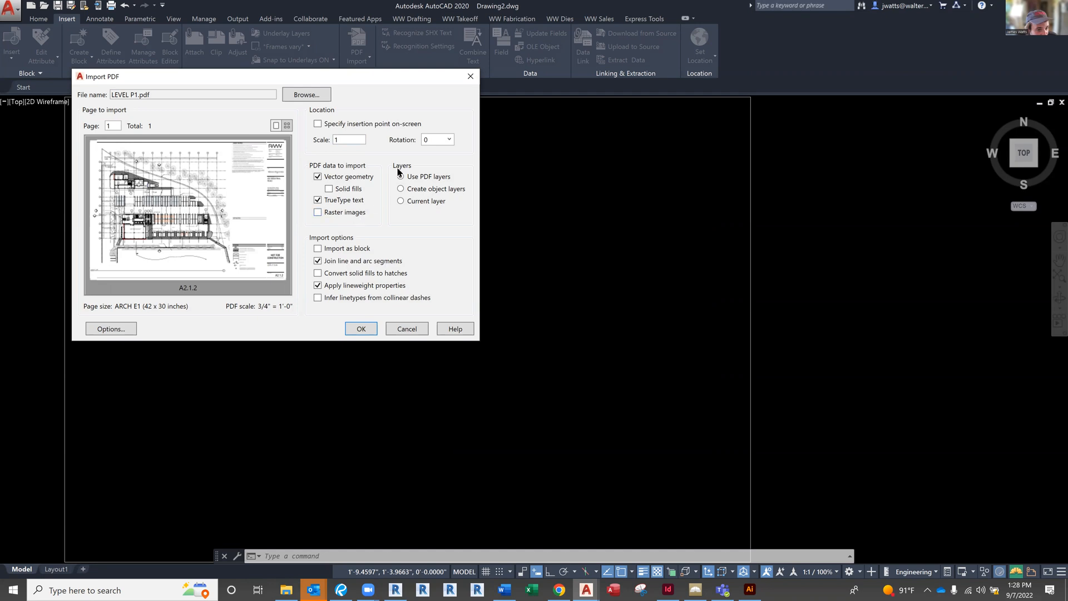
{"action": "left_click", "coordinate": [401, 176]}
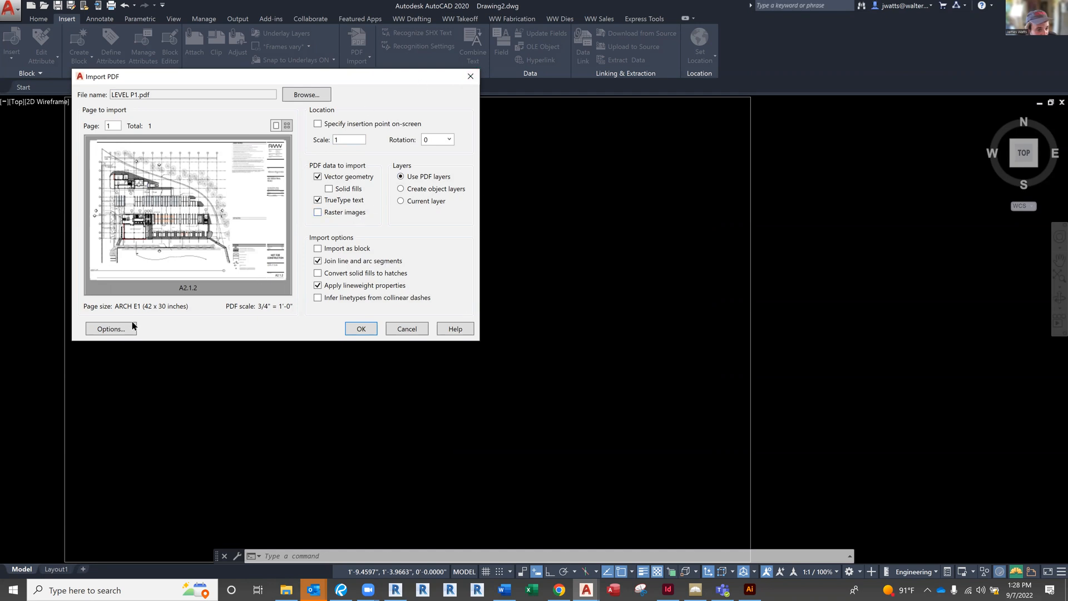
{"action": "mouse_move", "coordinate": [324, 361]}
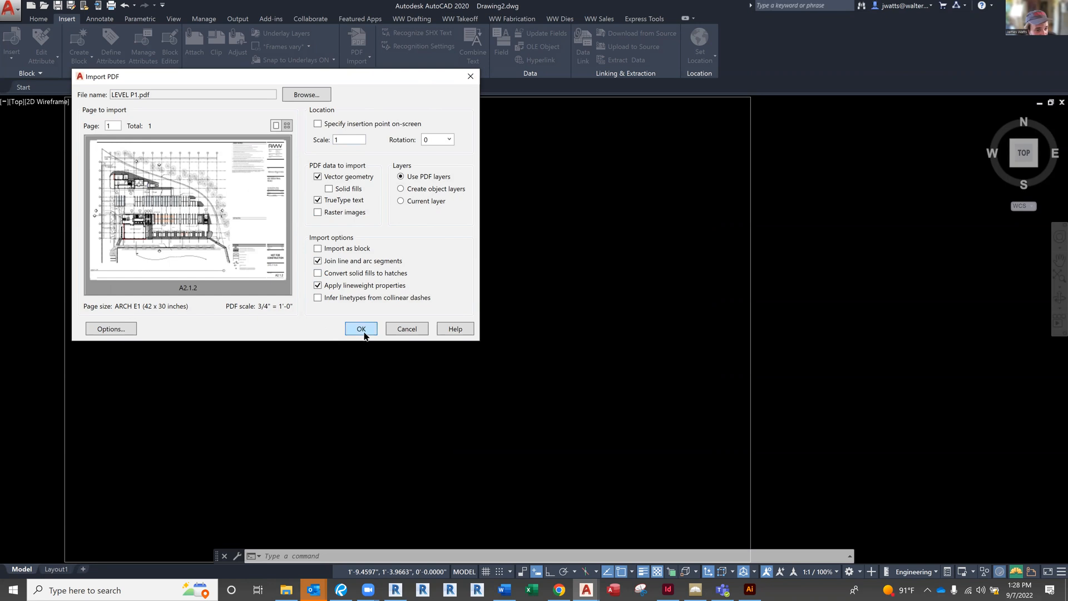
{"action": "left_click", "coordinate": [361, 328]}
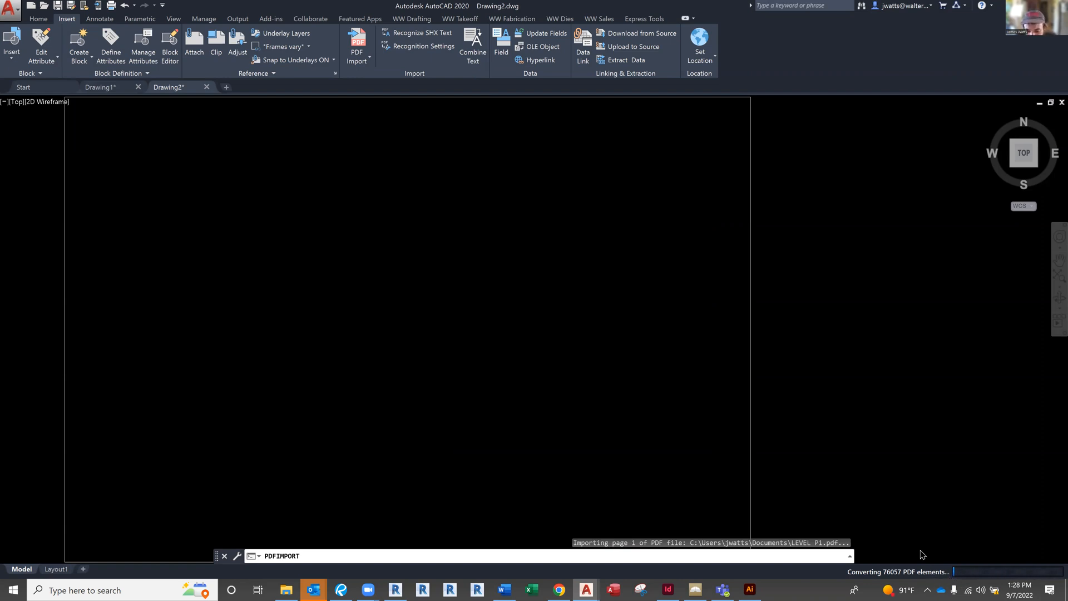
{"action": "mouse_move", "coordinate": [665, 52]}
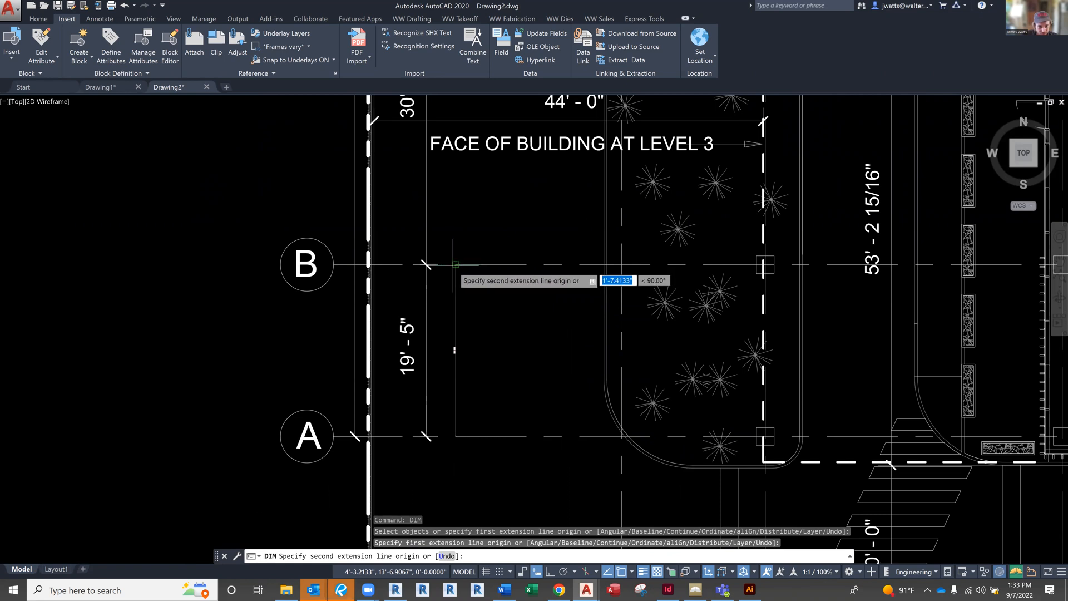
Step: Cancel the trial dimension between grids A and B once the import finishes
{"action": "key", "text": "Escape"}
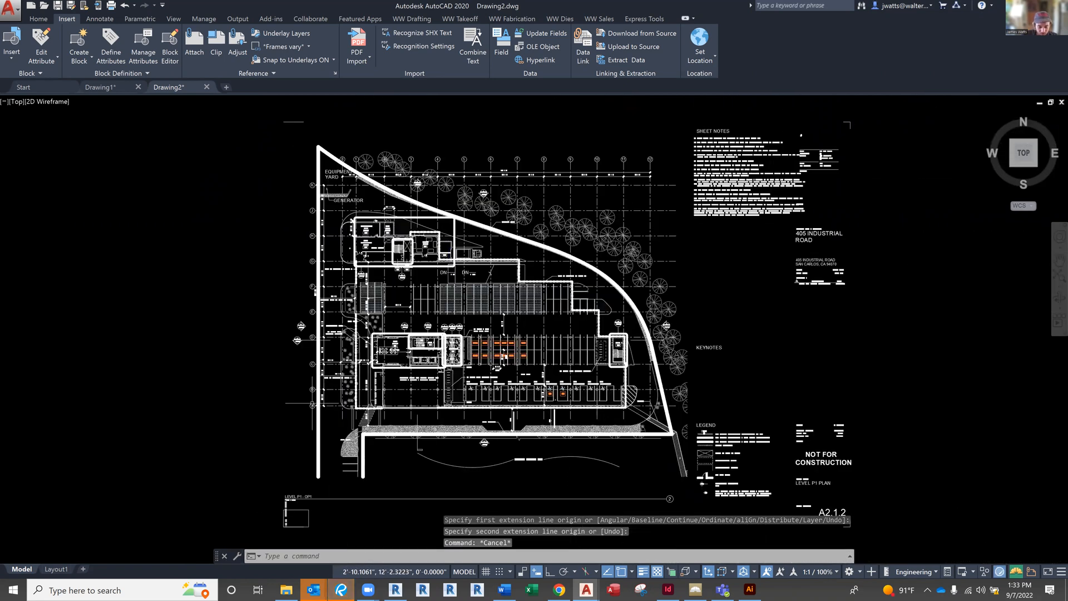
Step: SCALE the imported plan by Reference so the grid A–B spacing becomes its true length of 19
{"action": "type", "text": "SCAle"}
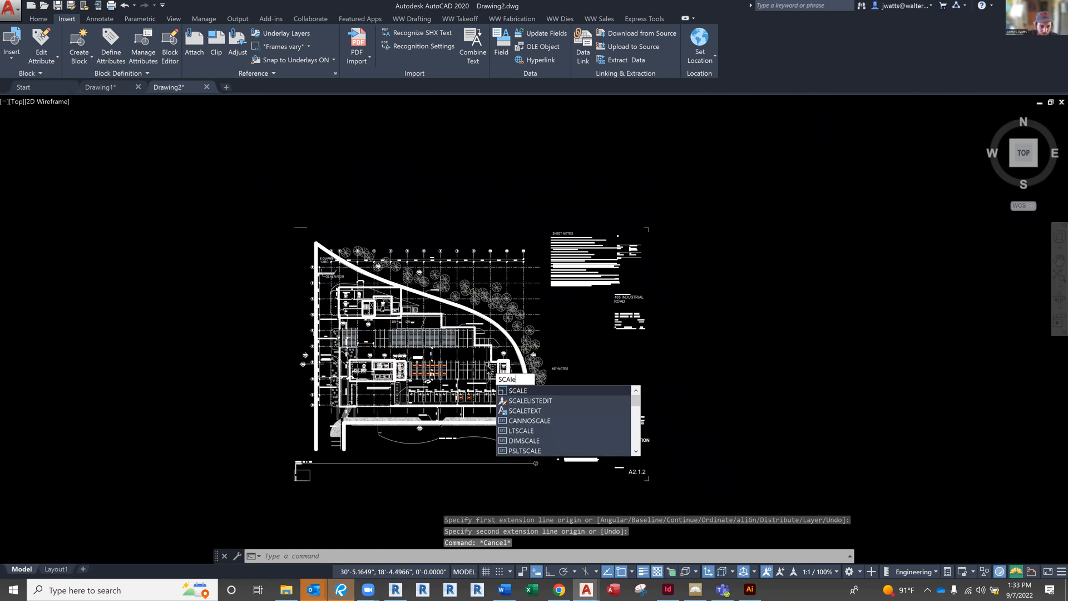
{"action": "left_click", "coordinate": [517, 390]}
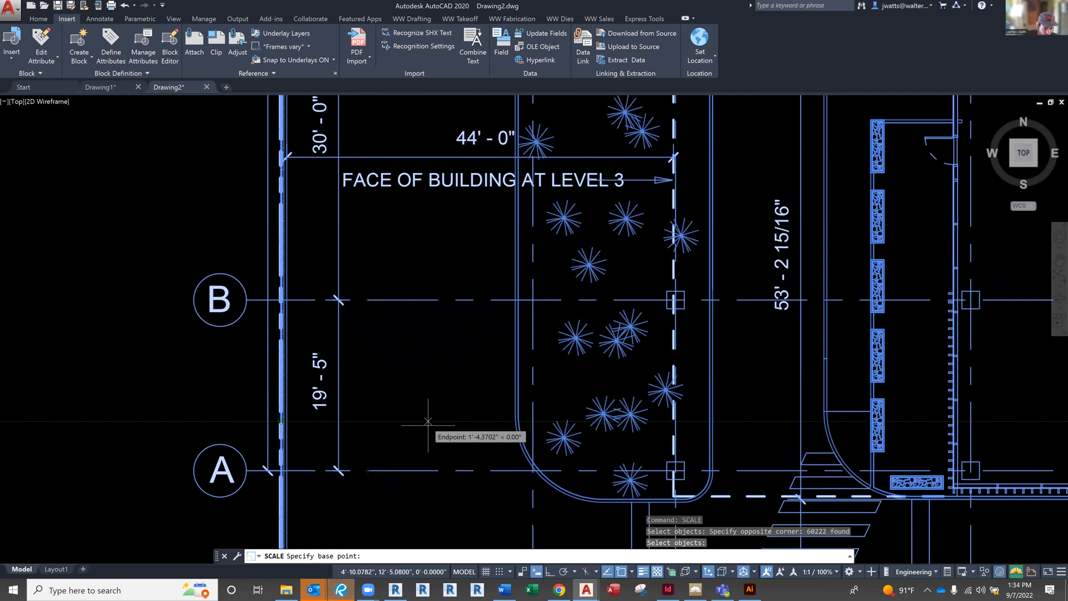
{"action": "mouse_move", "coordinate": [439, 299]}
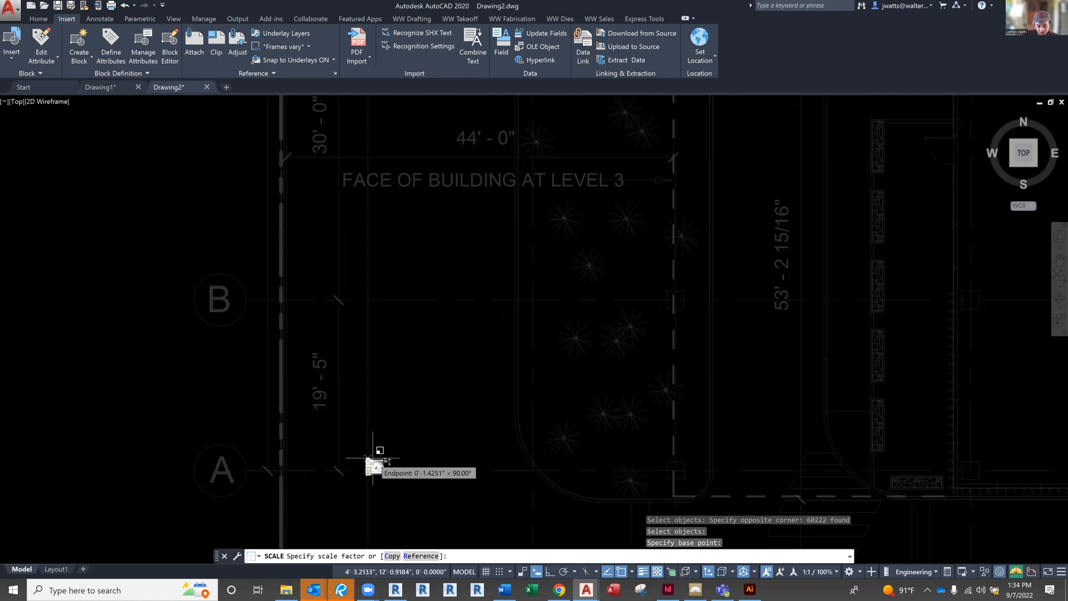
{"action": "type", "text": "r"}
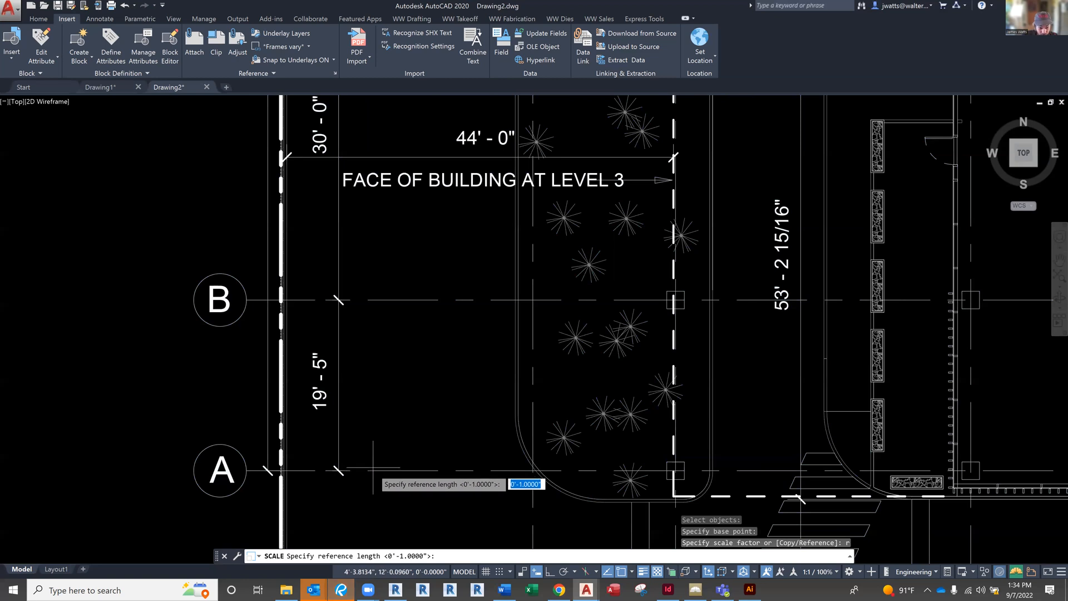
{"action": "mouse_move", "coordinate": [366, 470]}
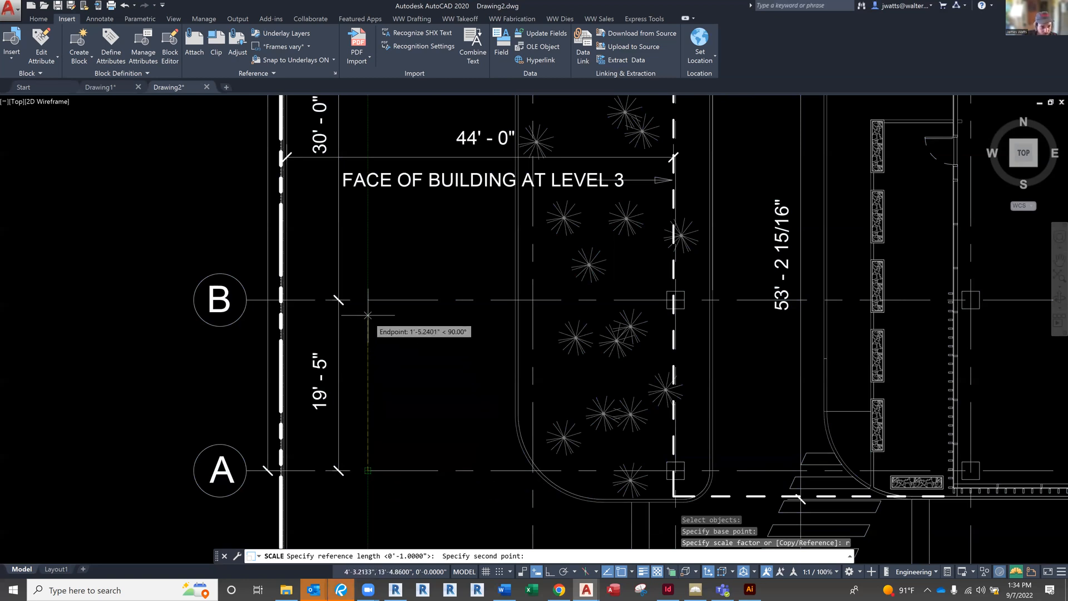
{"action": "mouse_move", "coordinate": [368, 299]}
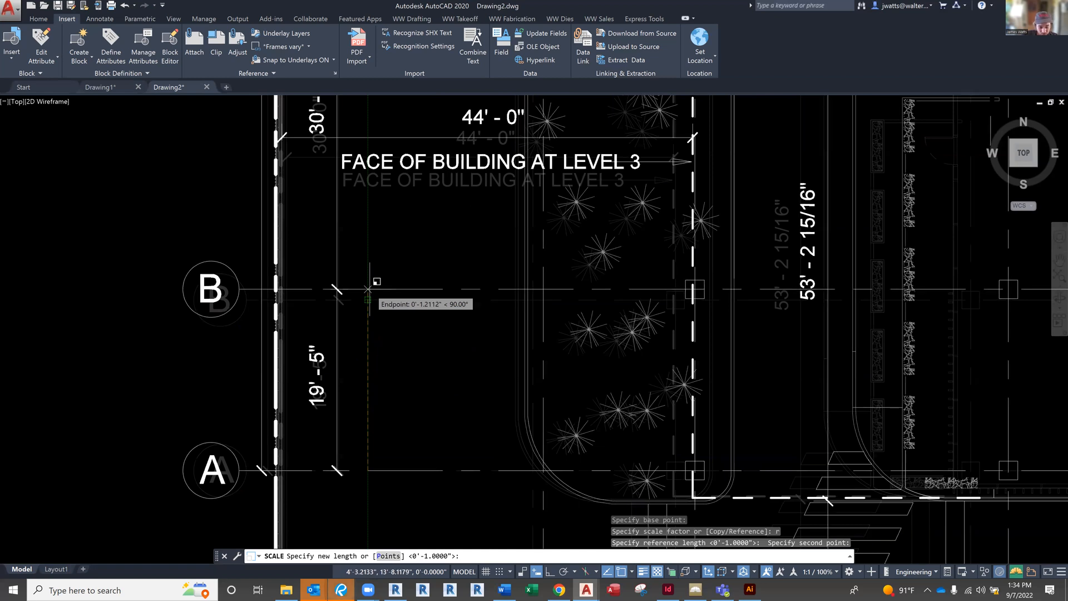
{"action": "type", "text": "19"}
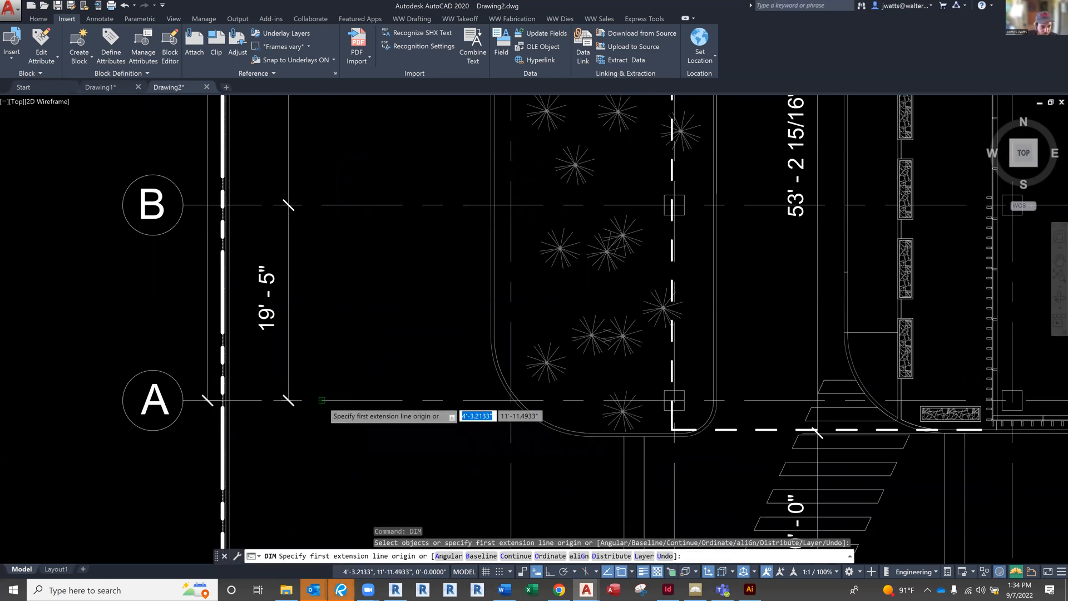
Step: Measure the rescaled spacing from grid line A with DIM and DIST as a check
{"action": "left_click", "coordinate": [320, 399]}
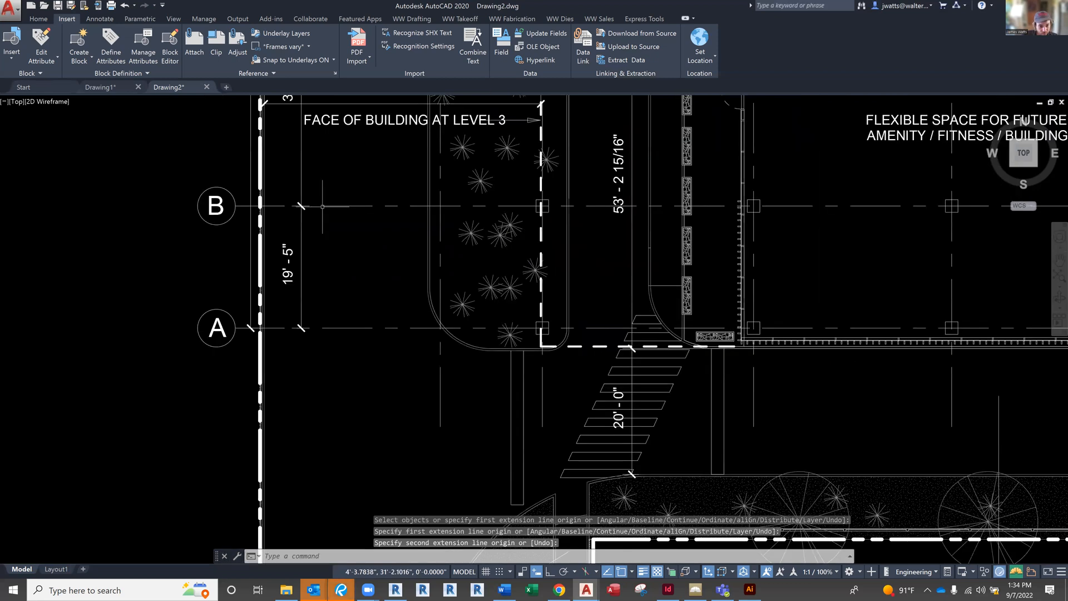
{"action": "scroll", "scroll_direction": "down", "scroll_amount": 3}
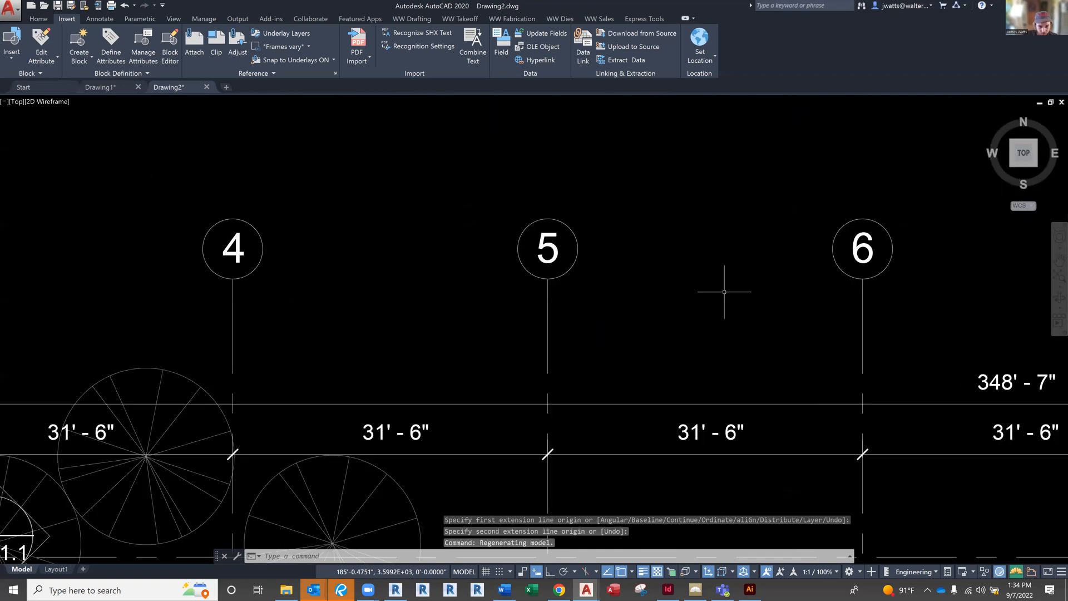
{"action": "type", "text": "di"}
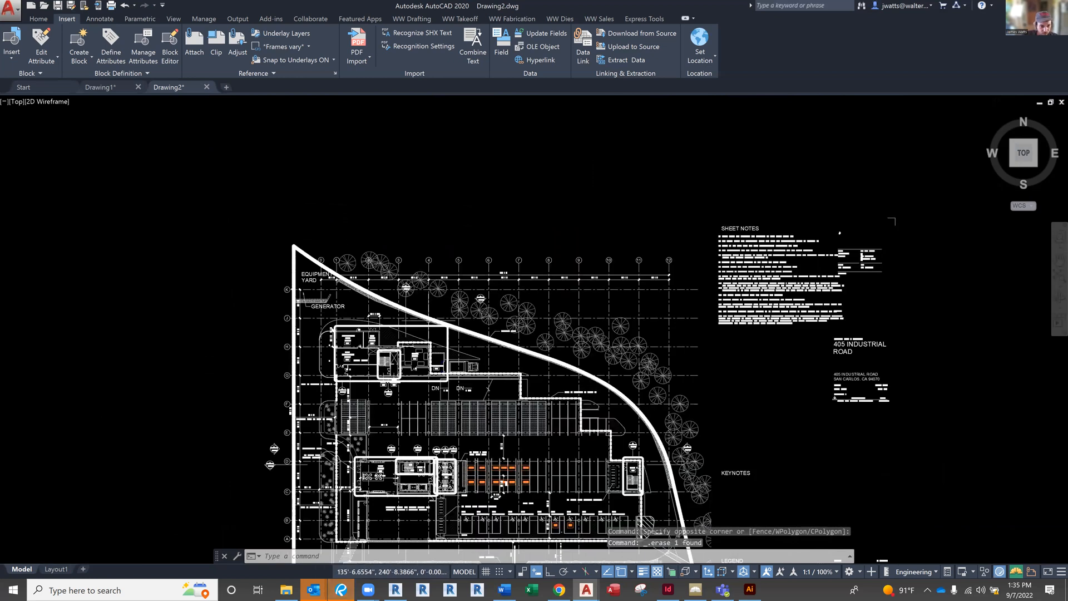
Step: Window-select and delete the title block, notes and other geometry outside the plan
{"action": "scroll", "scroll_direction": "down", "scroll_amount": 3}
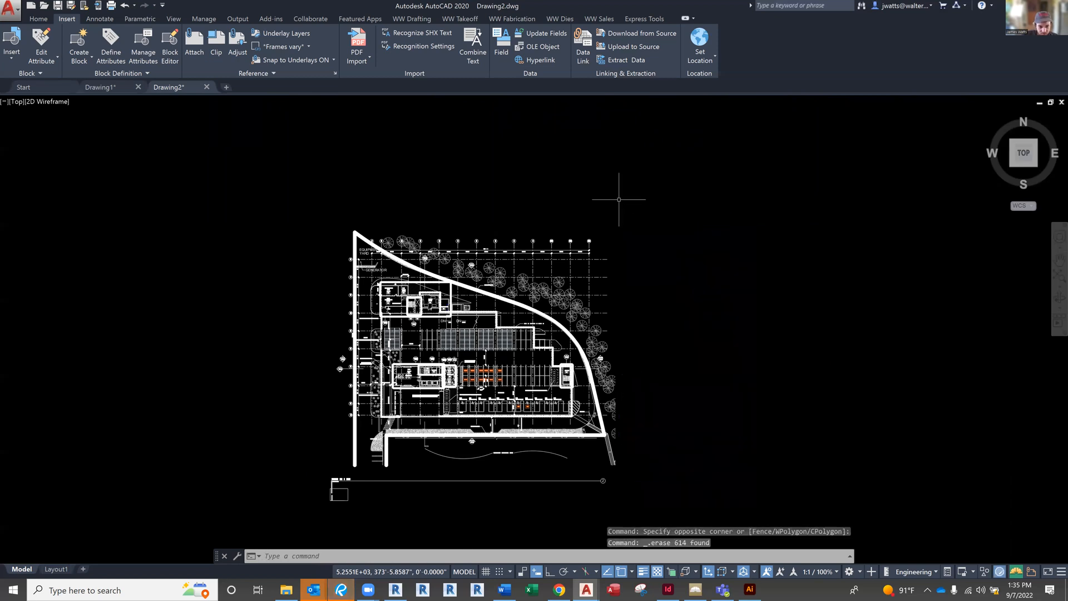
{"action": "mouse_move", "coordinate": [286, 466]}
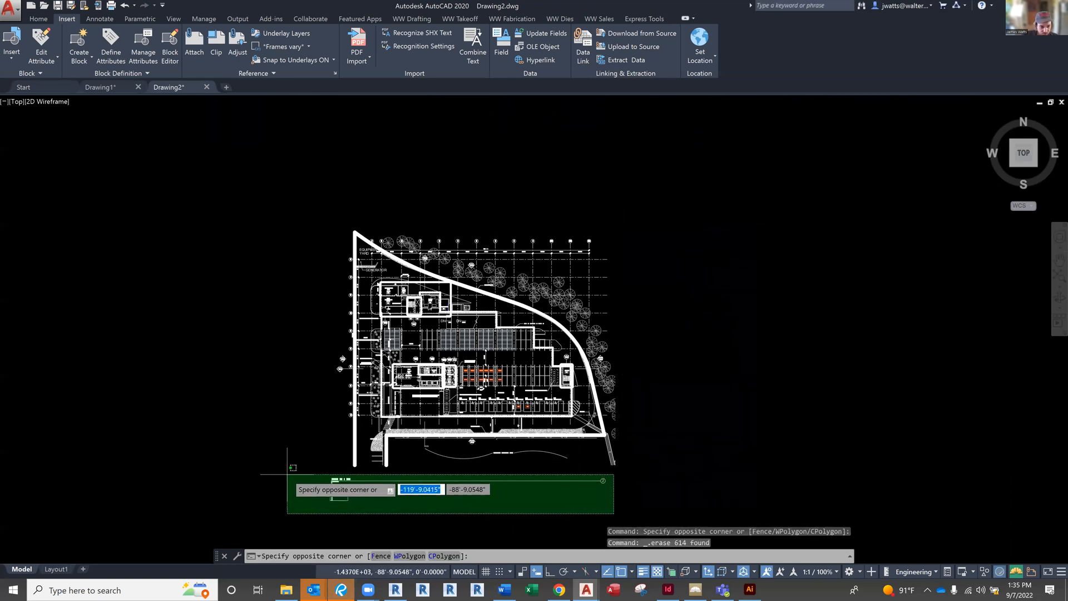
{"action": "left_click", "coordinate": [438, 484]}
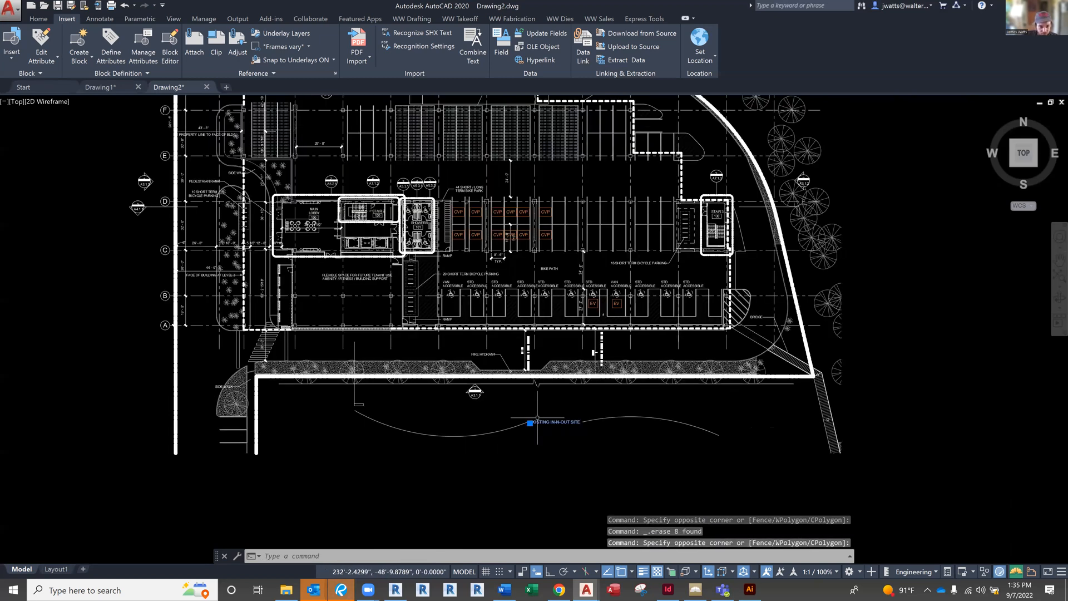
{"action": "left_click", "coordinate": [527, 423]}
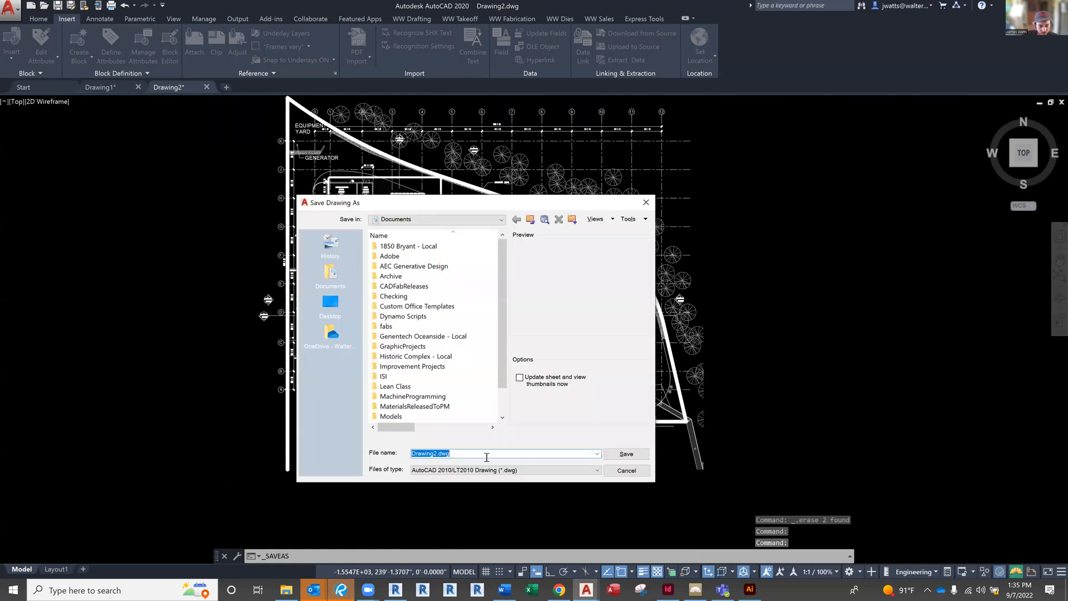
Step: Save the cleaned drawing as LEVEL P1.dwg in Documents
{"action": "type", "text": "LEVEL P1"}
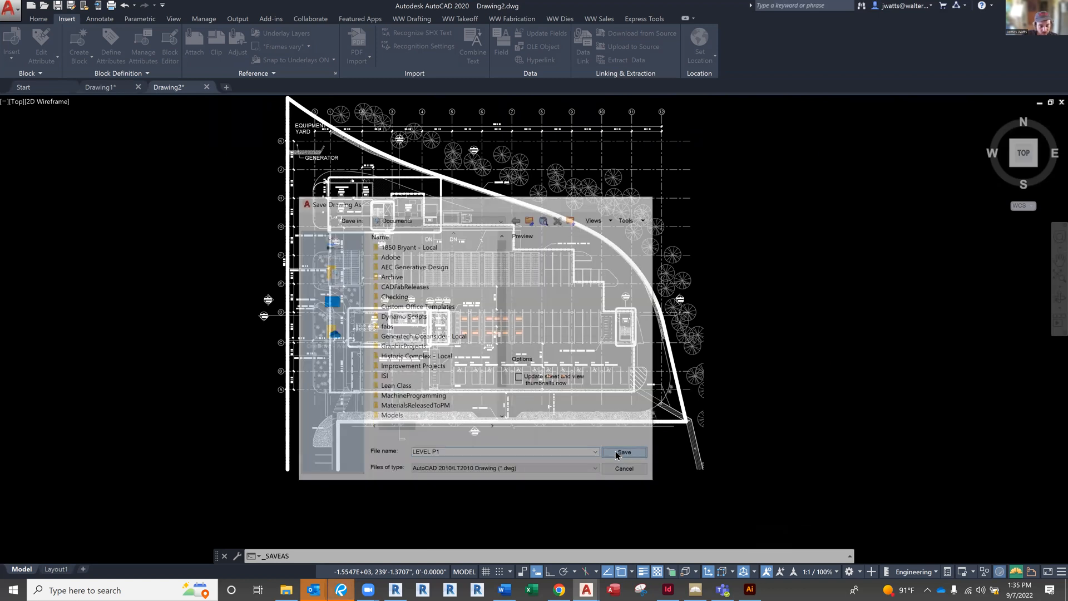
{"action": "left_click", "coordinate": [624, 452]}
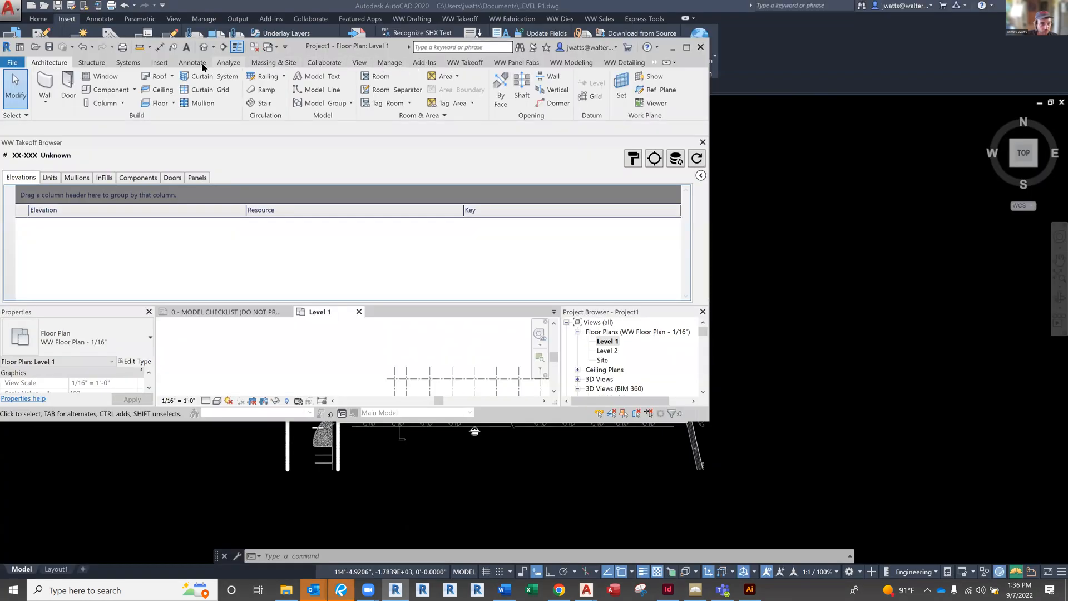
Step: Show Revit's Insert tools for linking and importing outside files
{"action": "left_click", "coordinate": [159, 62]}
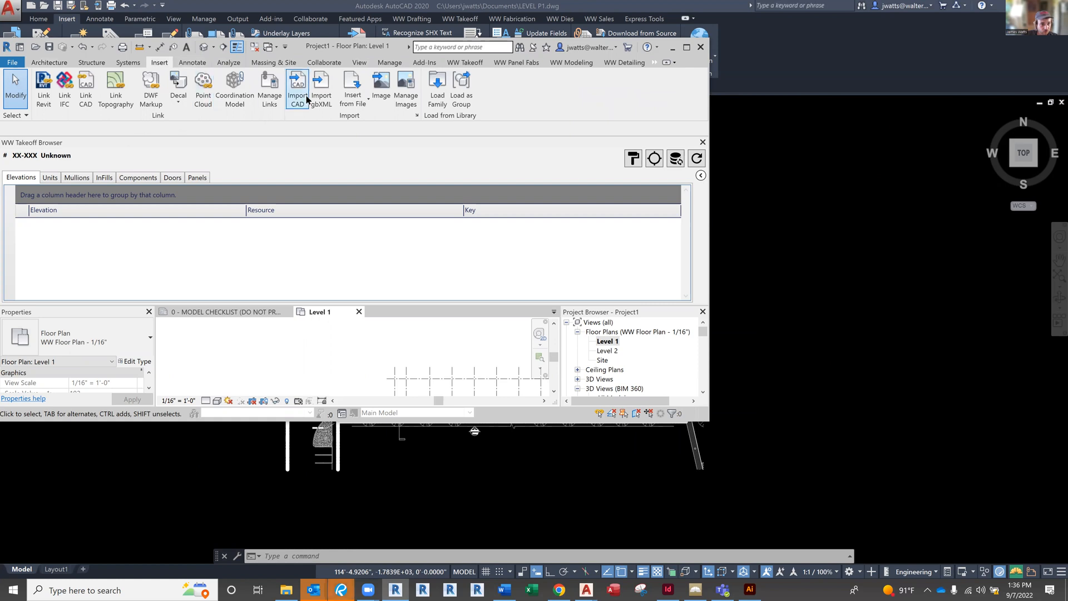
{"action": "mouse_move", "coordinate": [297, 85]}
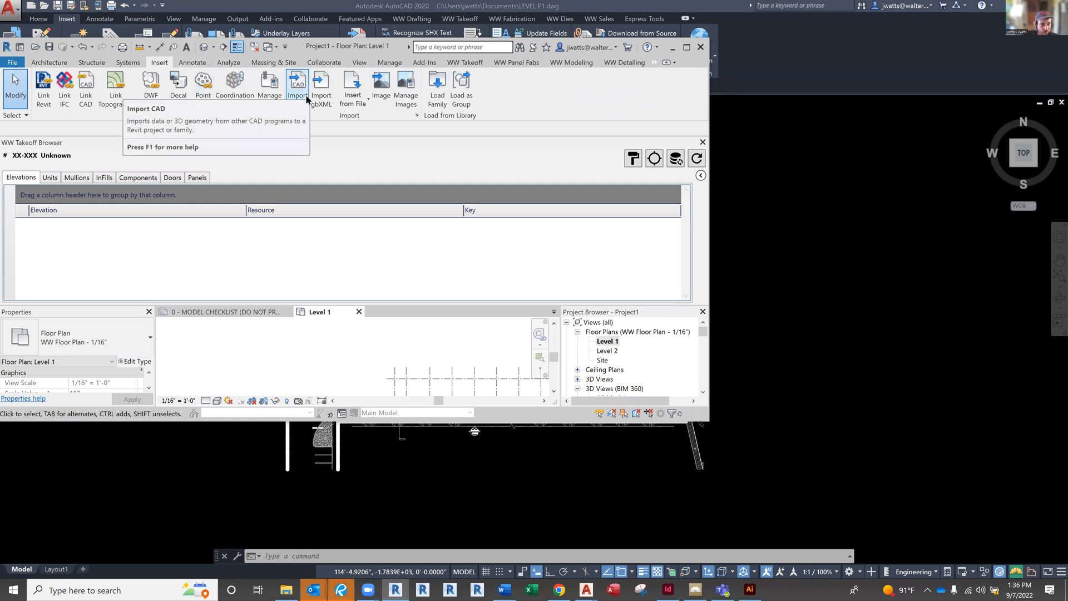
{"action": "mouse_move", "coordinate": [426, 359]}
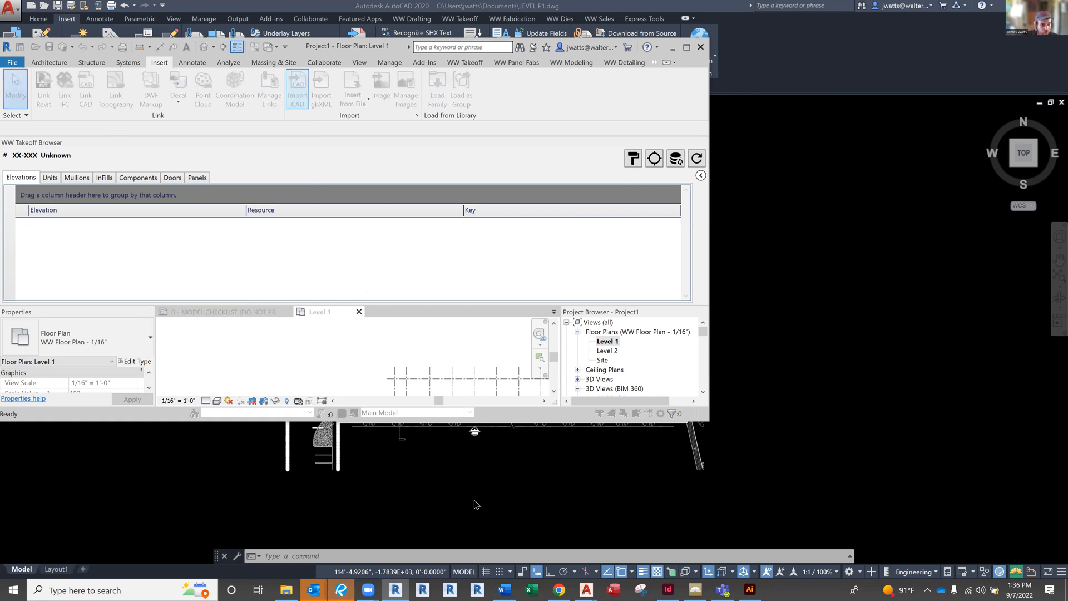
Step: Import LEVEL P1.dwg into Level 1 with colours set to Black and White
{"action": "left_click", "coordinate": [297, 86]}
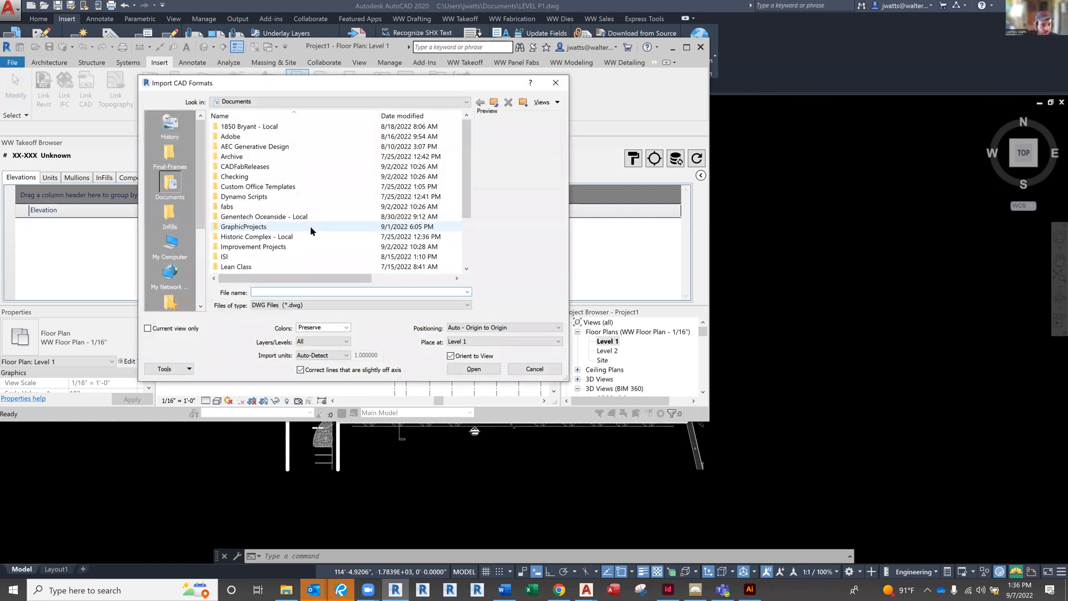
{"action": "scroll", "scroll_direction": "down", "scroll_amount": 3}
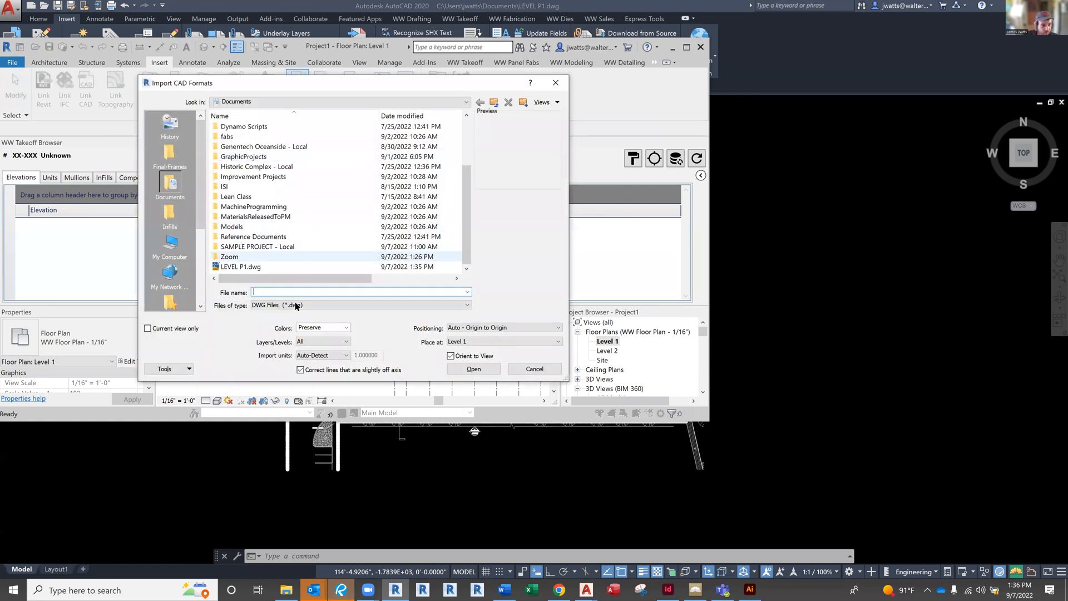
{"action": "left_click", "coordinate": [345, 327]}
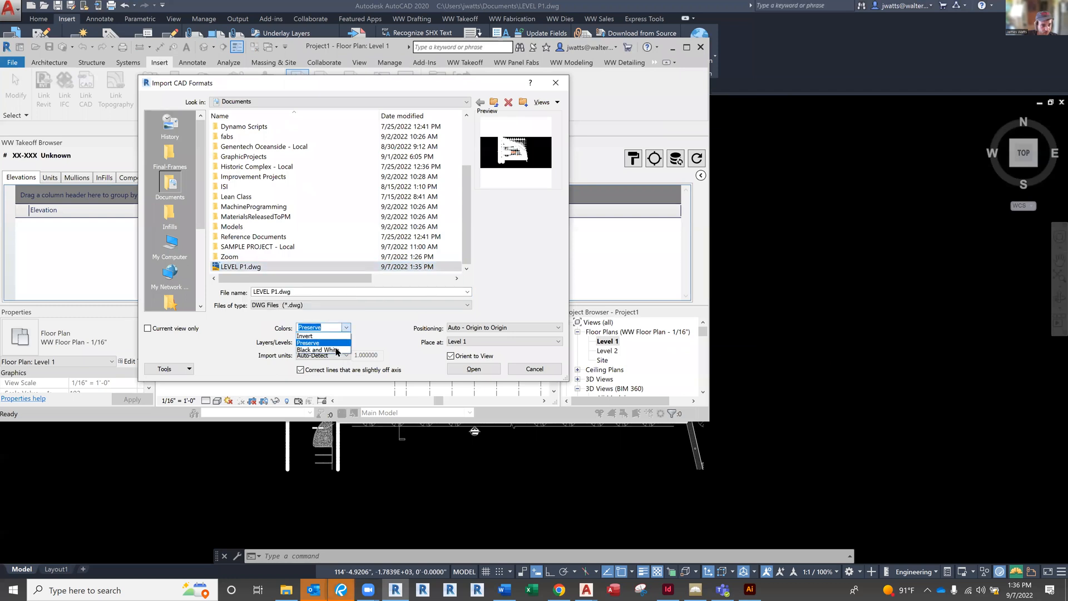
{"action": "left_click", "coordinate": [319, 349]}
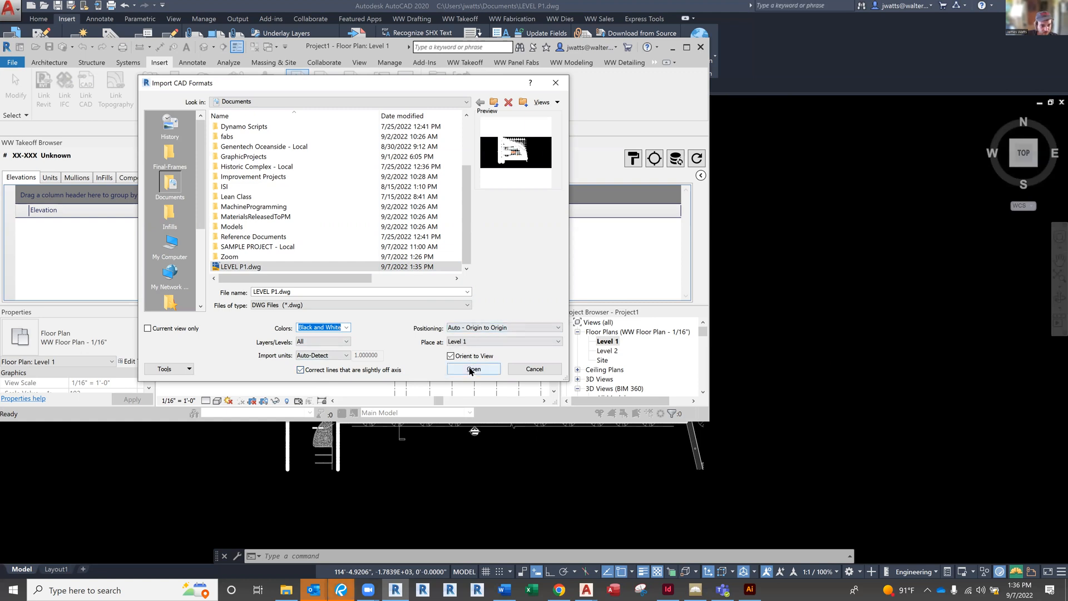
{"action": "left_click", "coordinate": [473, 368]}
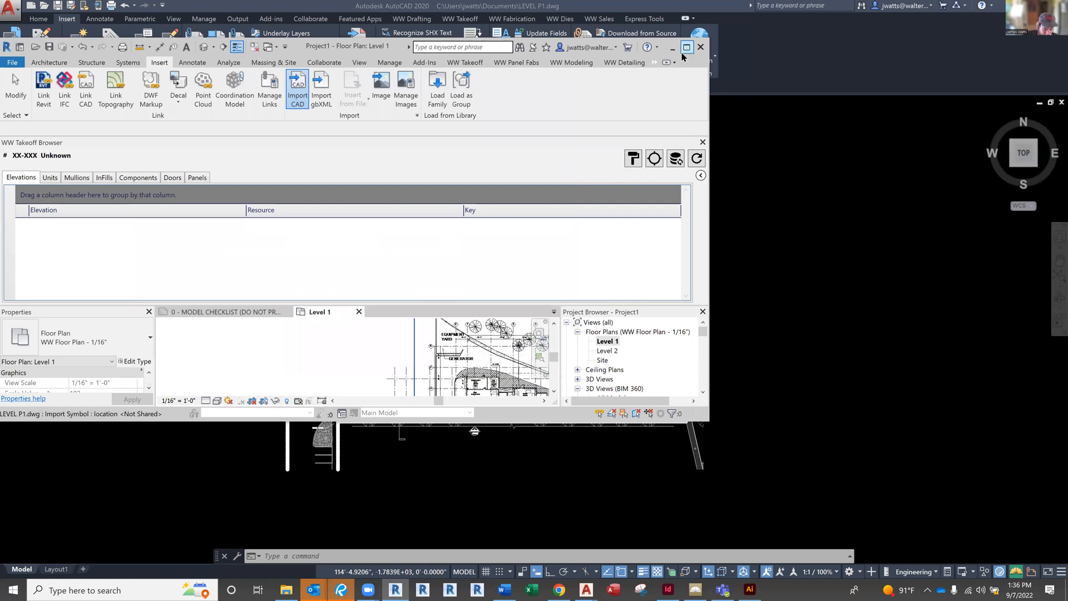
Step: Maximize Revit, select the imported LEVEL P1 DWG and move it below the grids
{"action": "left_click", "coordinate": [686, 48]}
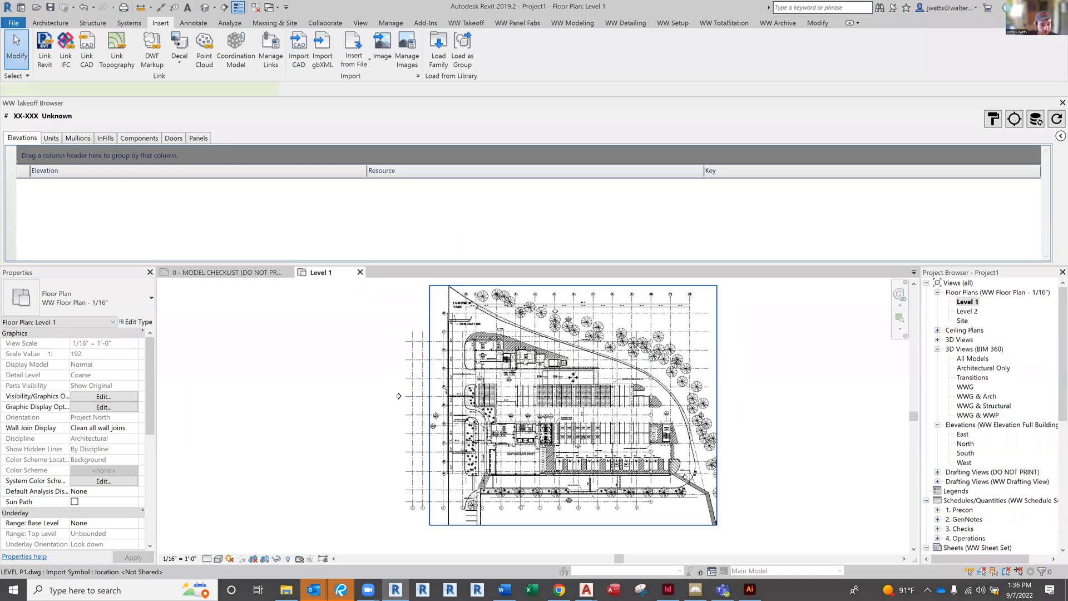
{"action": "left_click", "coordinate": [577, 356]}
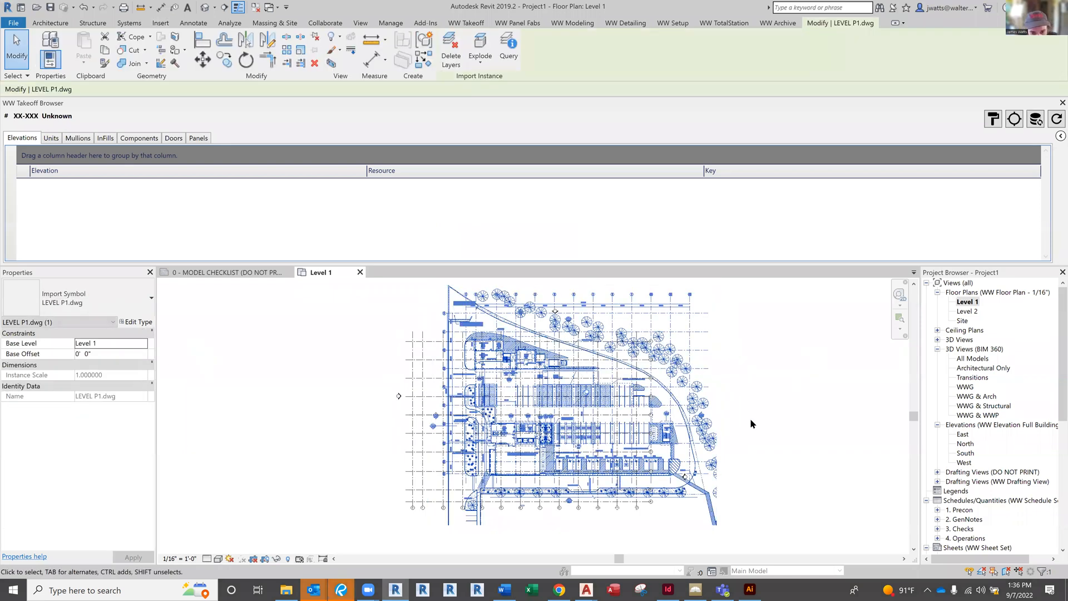
{"action": "left_click", "coordinate": [565, 332]}
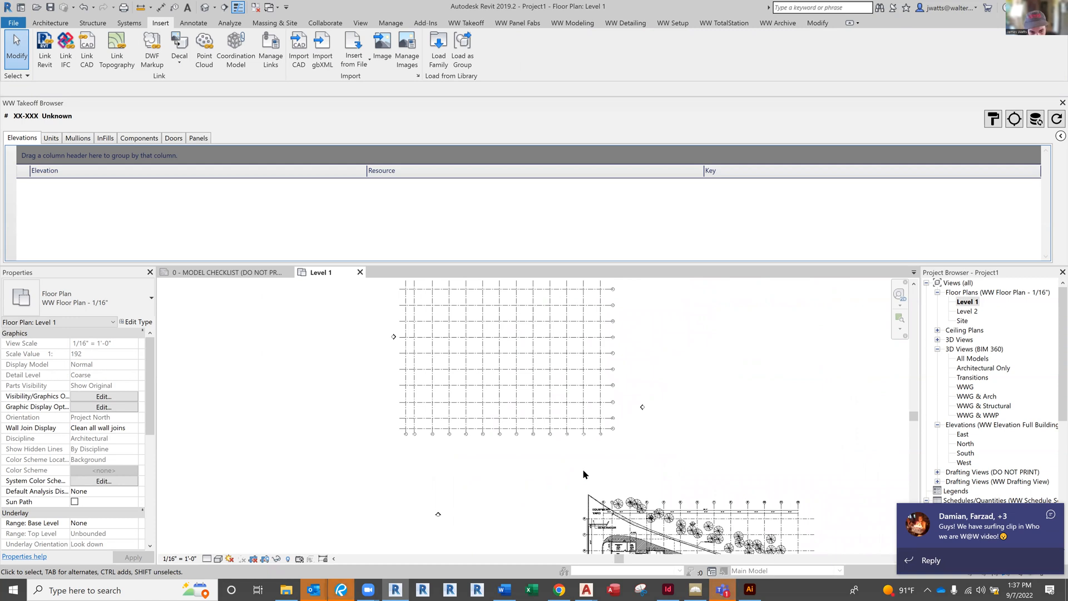
{"action": "mouse_move", "coordinate": [592, 401]}
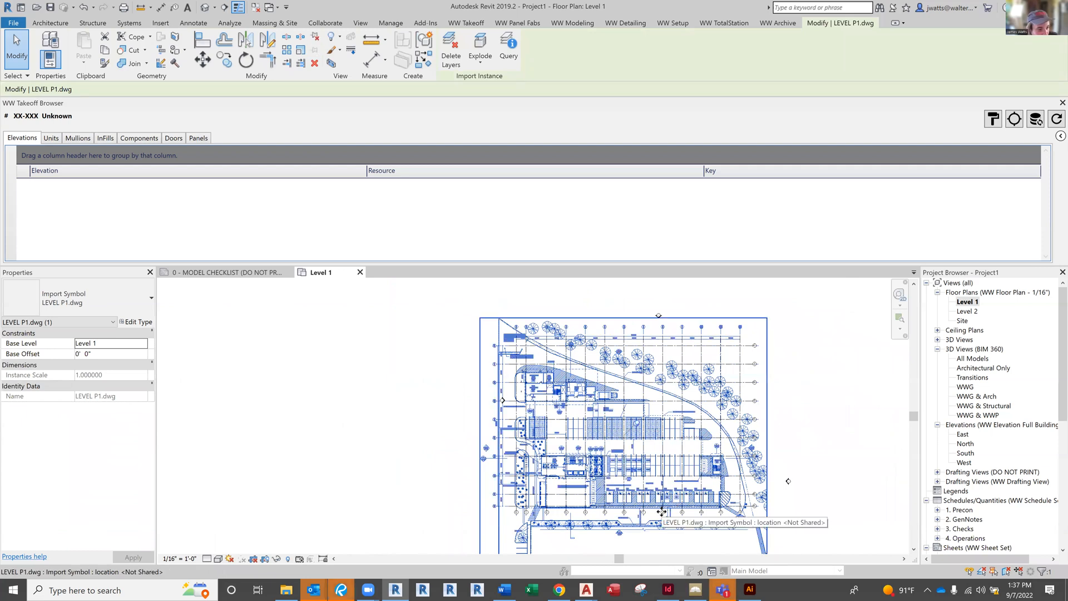
Step: Align the imported plan's grid bubbles onto the Revit grids, then deselect it
{"action": "left_click", "coordinate": [160, 23]}
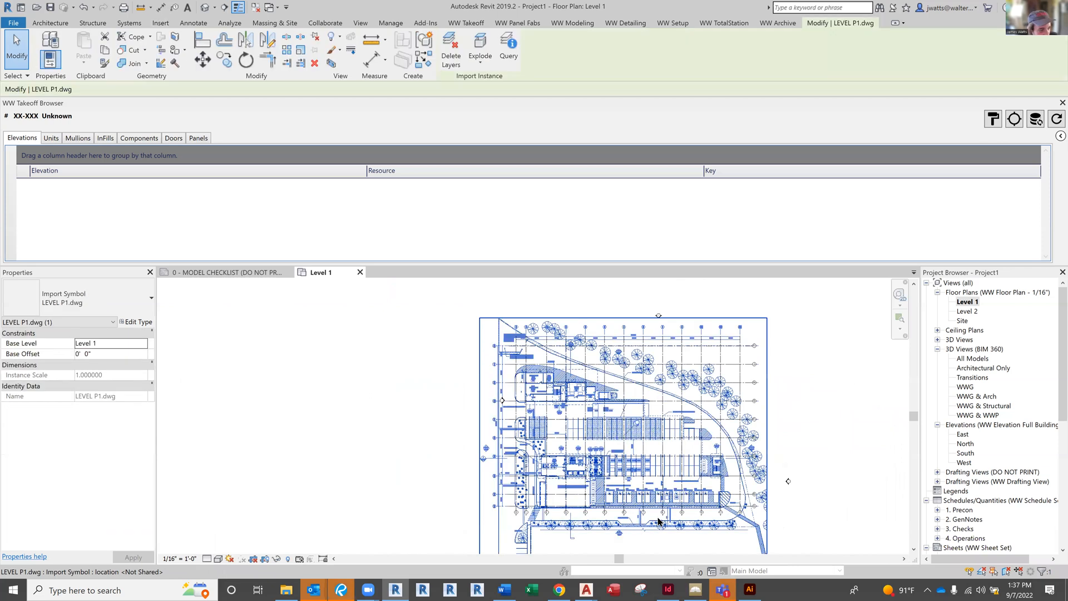
{"action": "left_click", "coordinate": [160, 22]}
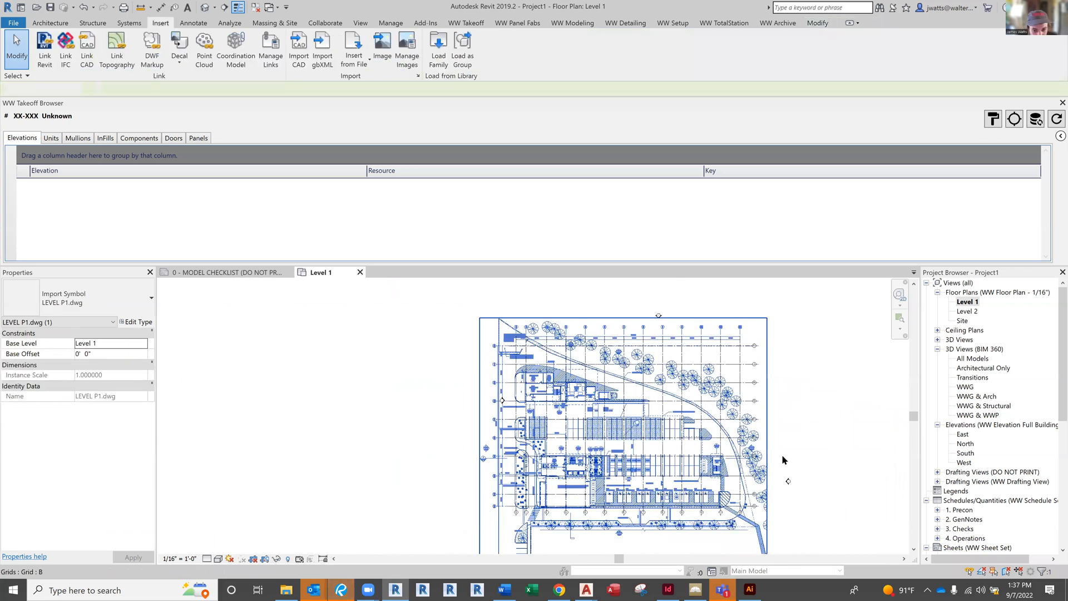